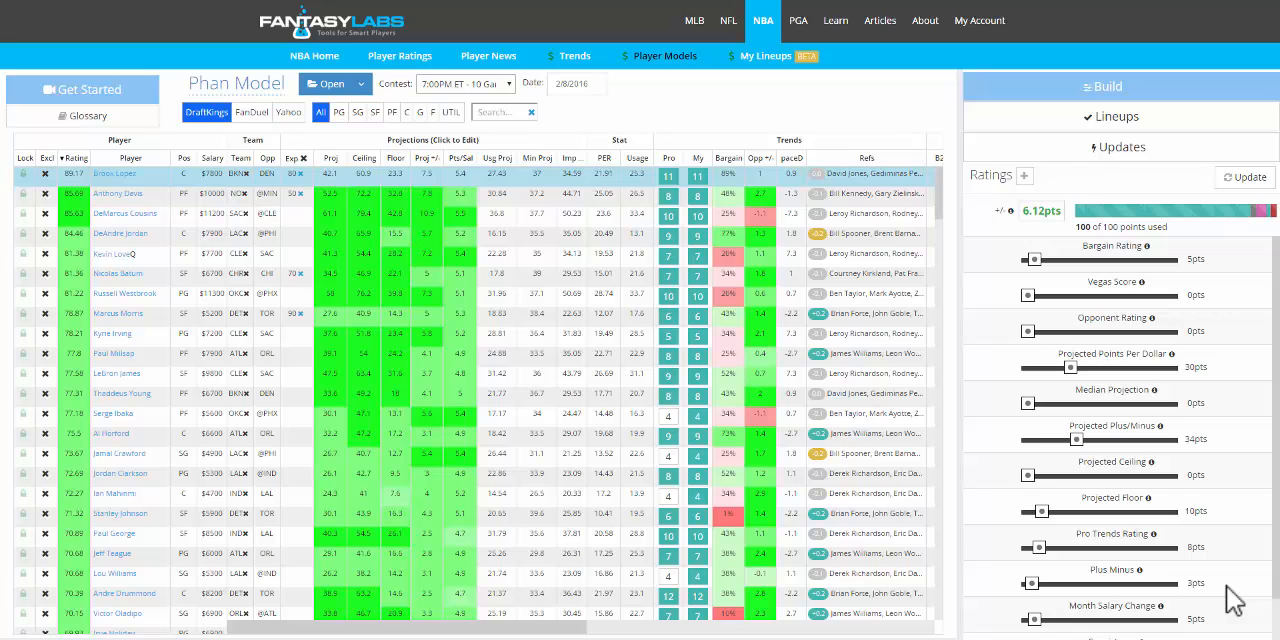
{"action": "mouse_move", "coordinate": [622, 410]}
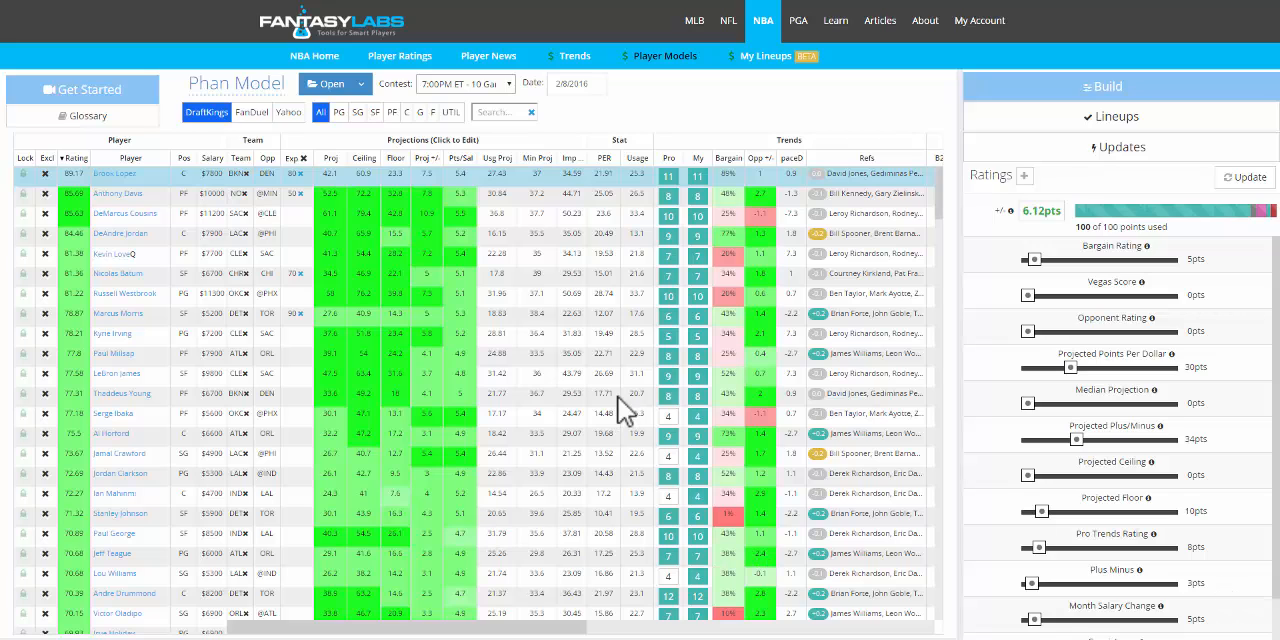
{"action": "mouse_move", "coordinate": [296, 288]}
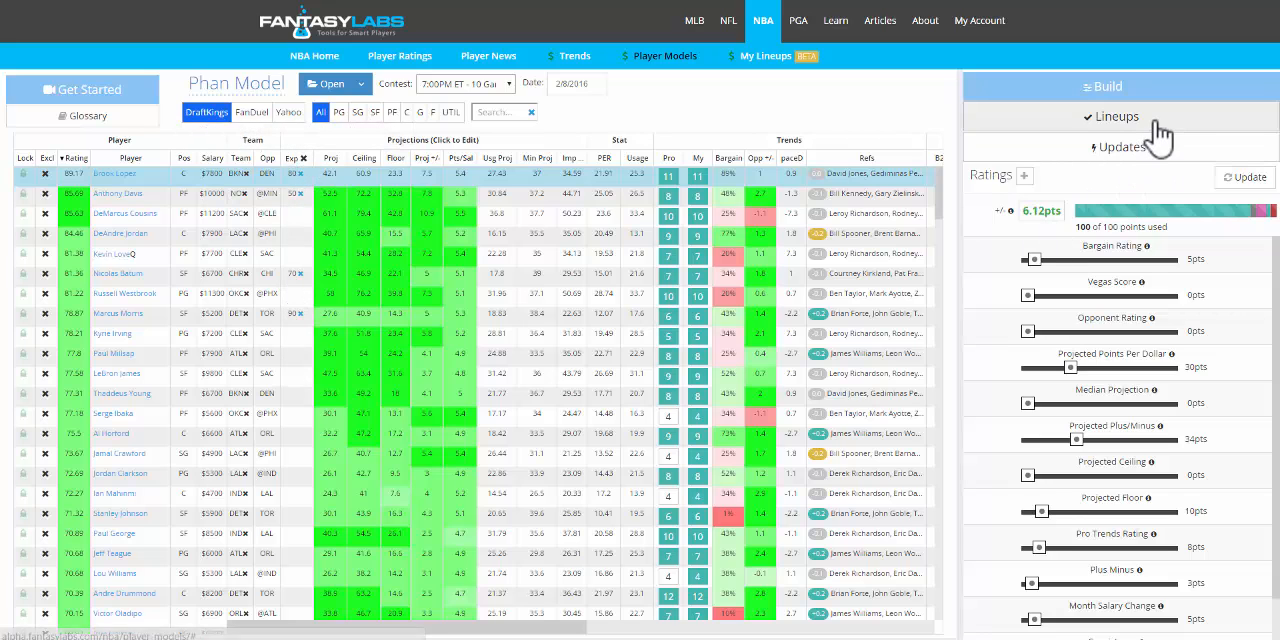
- Expand the Lineups panel to show the empty lineup optimizer
{"action": "left_click", "coordinate": [1116, 116]}
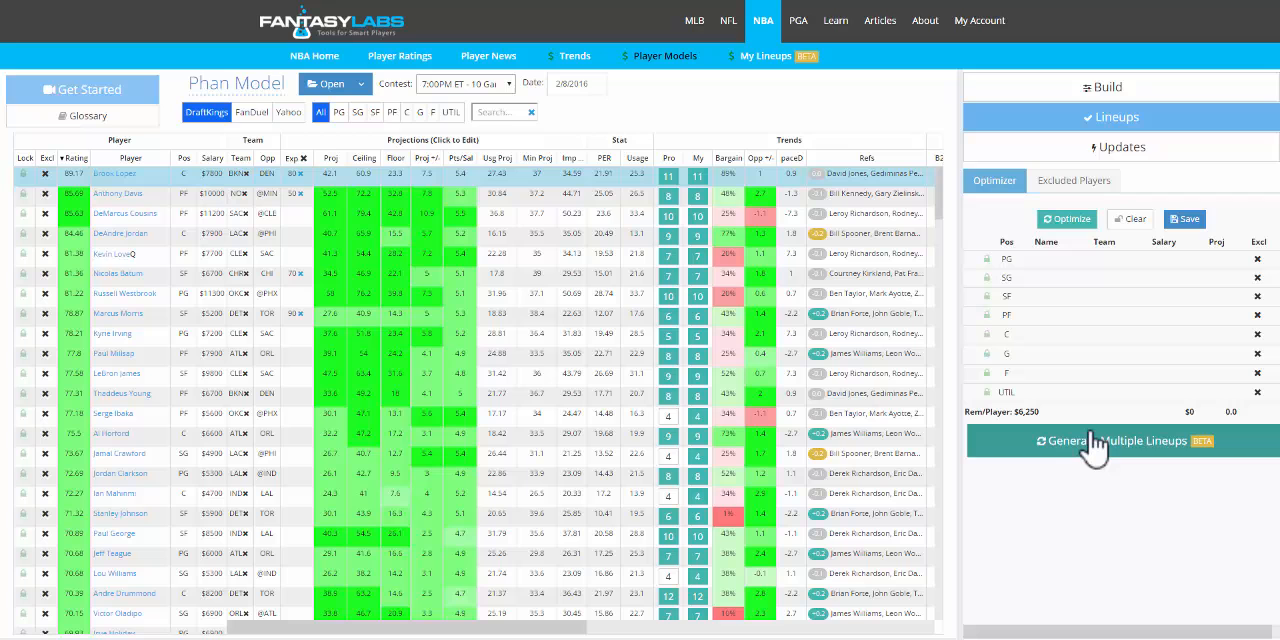
- Generate 25 NBA lineups via Generate Multiple Lineups and show player exposures
{"action": "left_click", "coordinate": [1116, 440]}
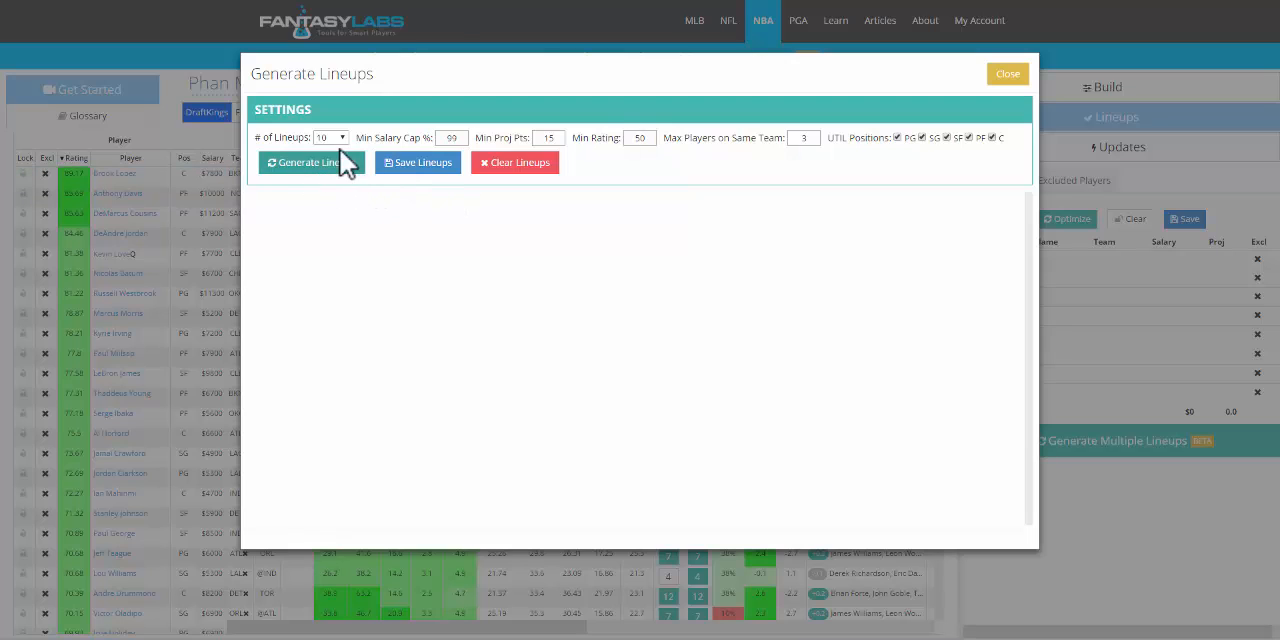
{"action": "left_click", "coordinate": [330, 136]}
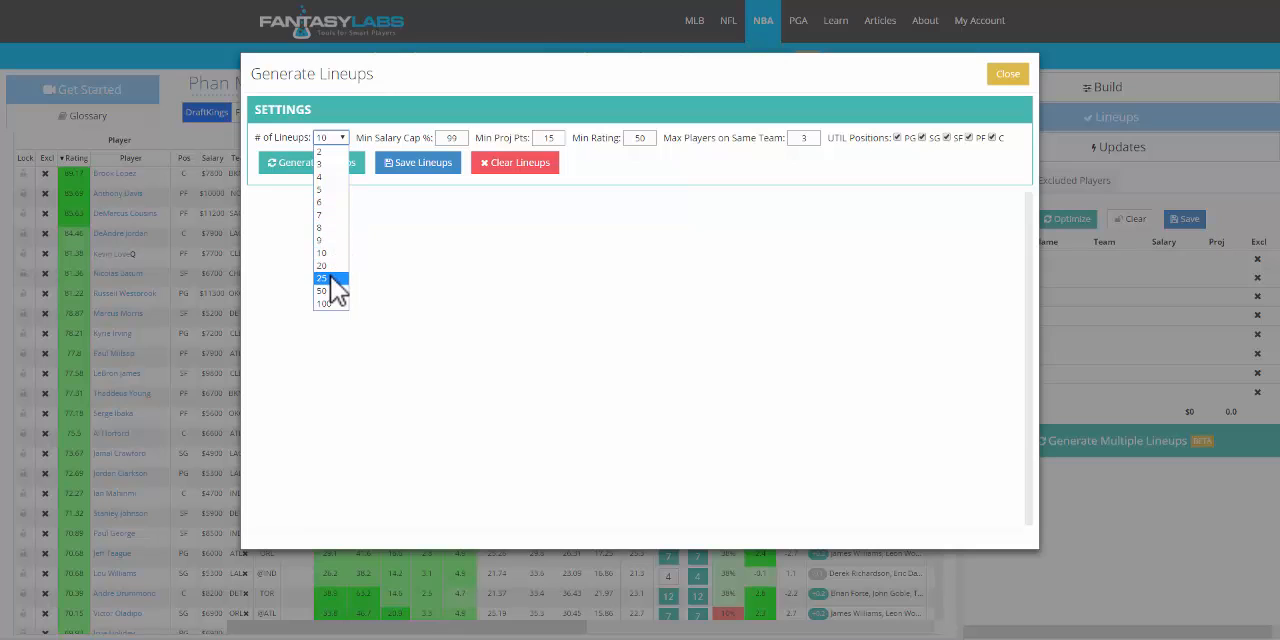
{"action": "left_click", "coordinate": [320, 278]}
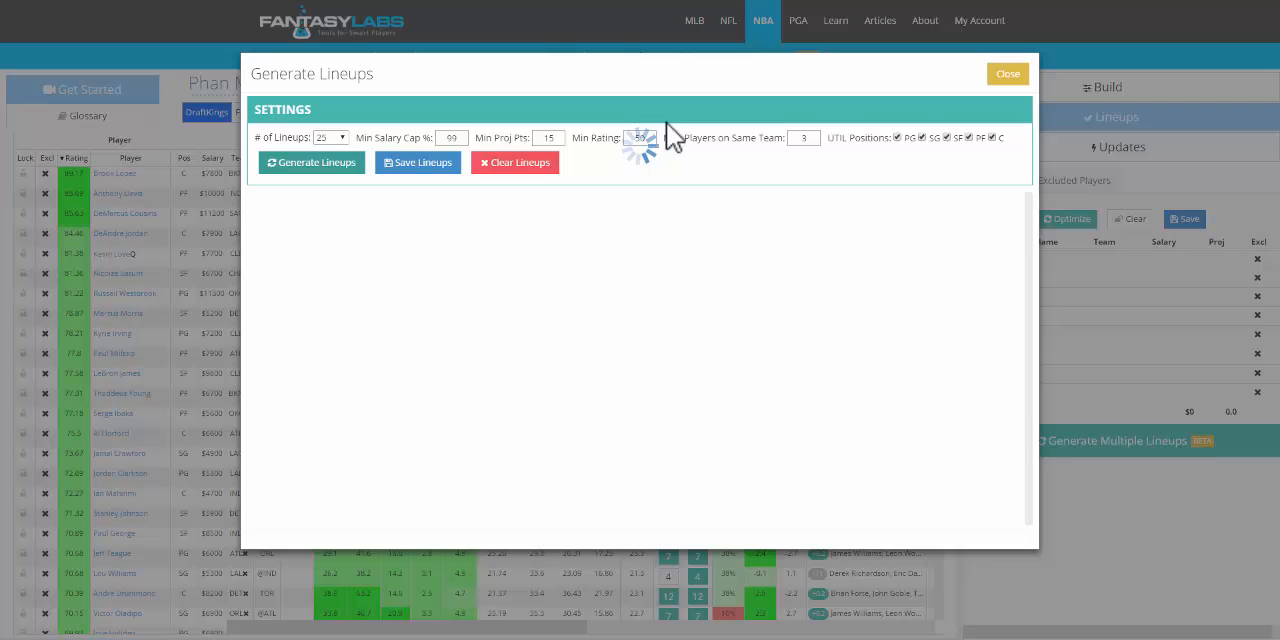
{"action": "left_click", "coordinate": [312, 162]}
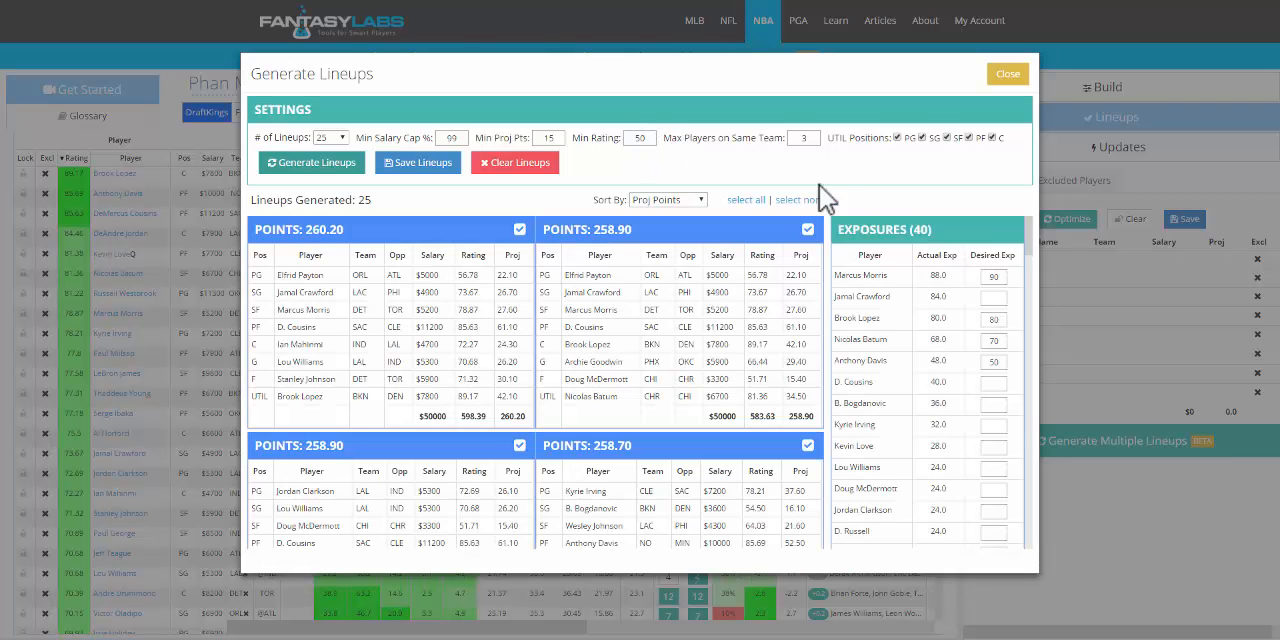
{"action": "mouse_move", "coordinate": [928, 222]}
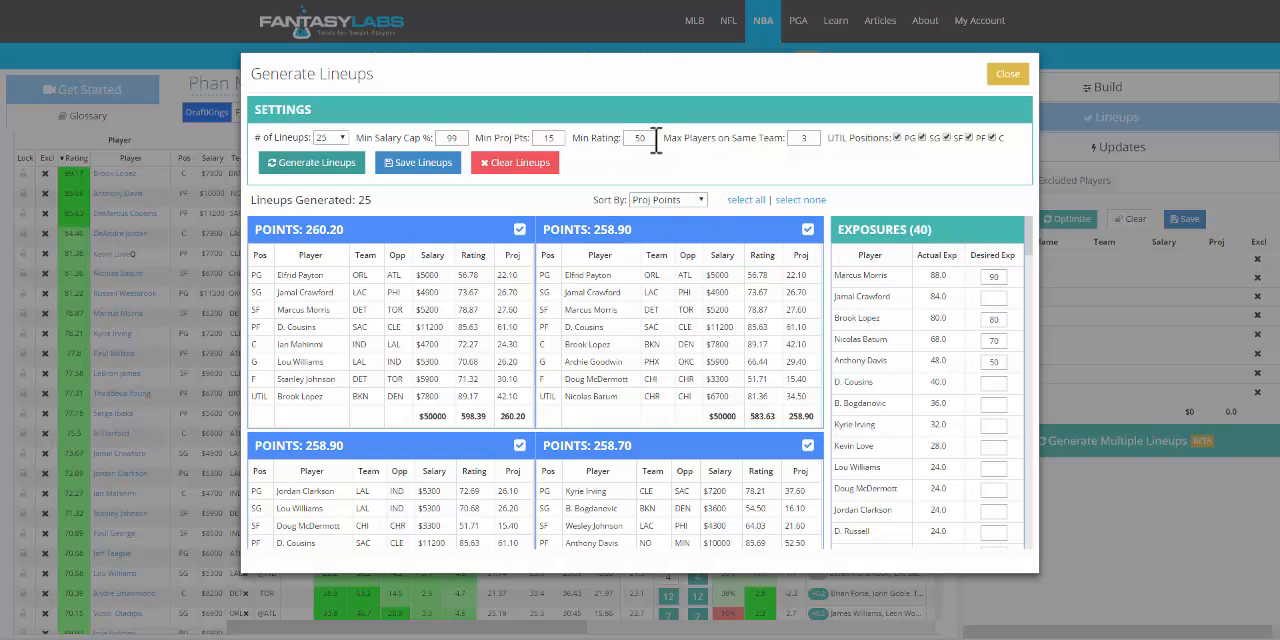
- Regenerate the 25 lineups with minimum rating 60, then raise it to 65 and rebuild
{"action": "left_click", "coordinate": [640, 138]}
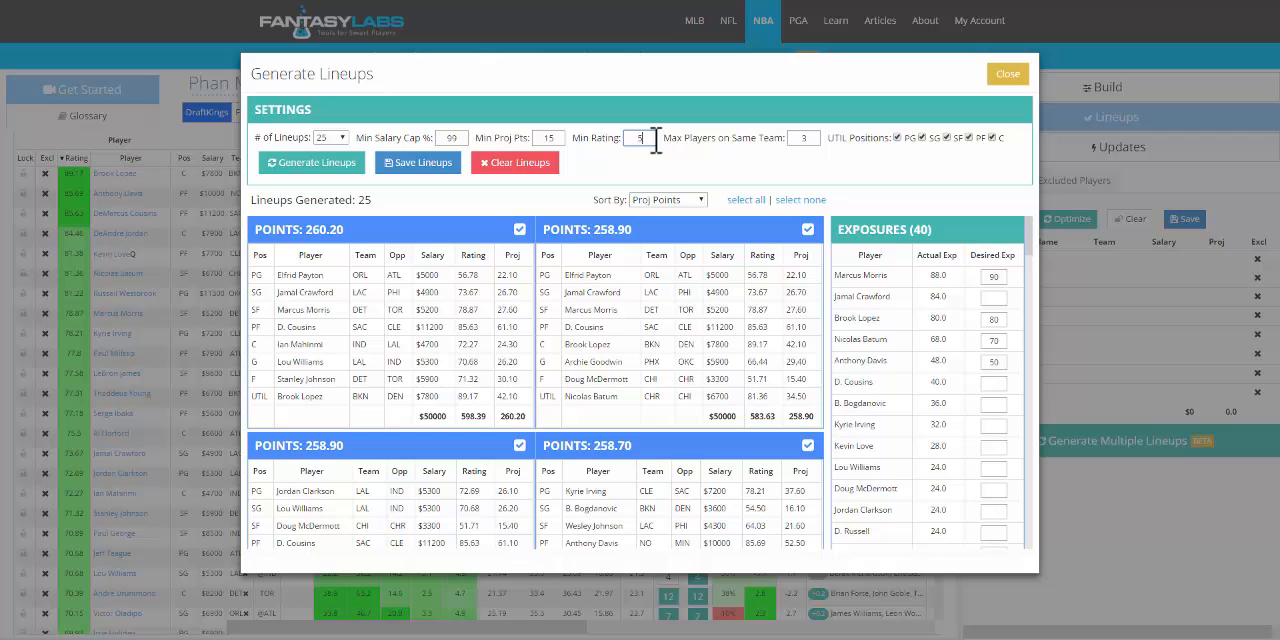
{"action": "type", "text": "60"}
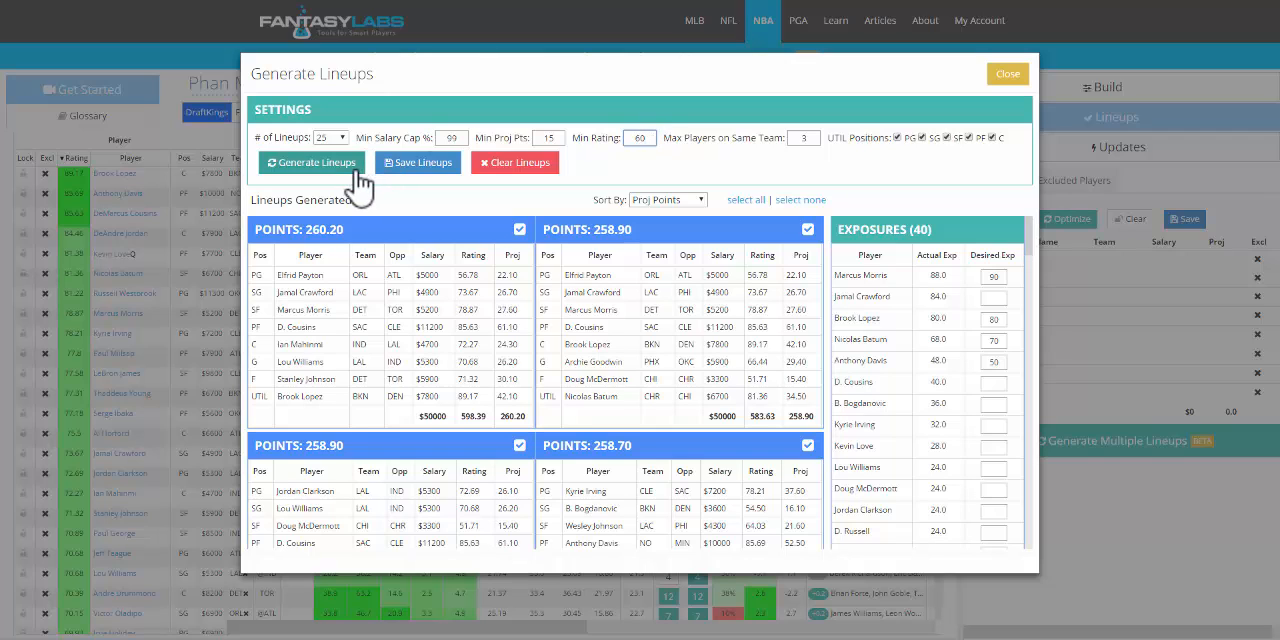
{"action": "left_click", "coordinate": [312, 162]}
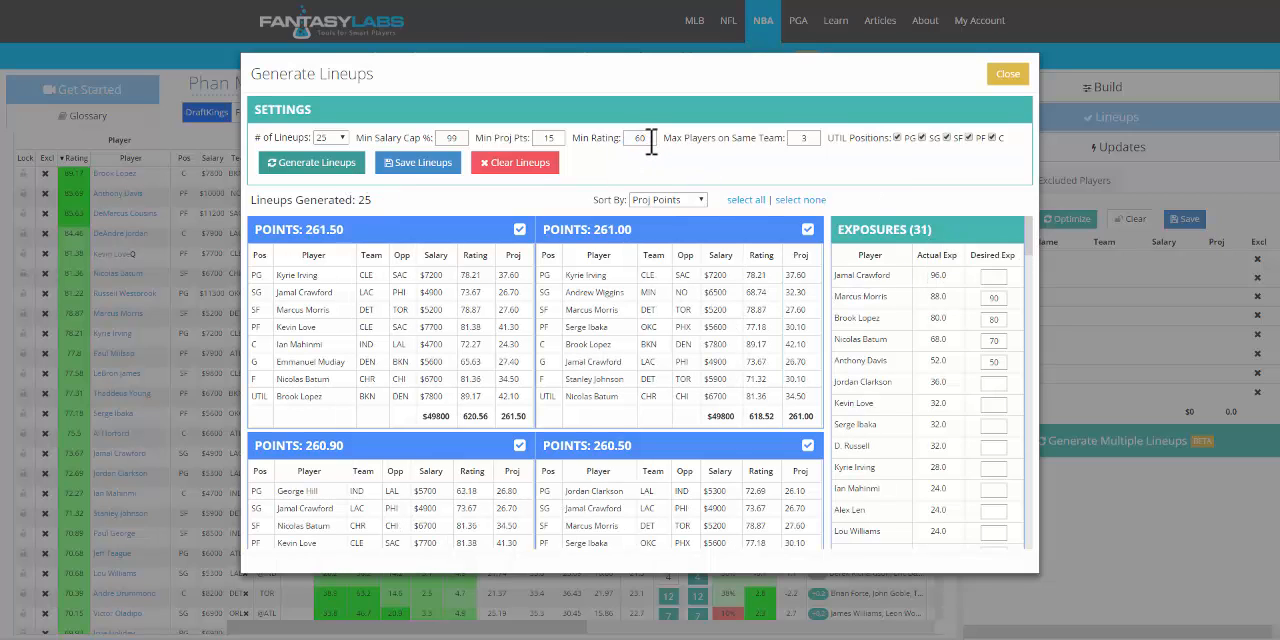
{"action": "key", "text": "Backspace"}
{"action": "type", "text": "5"}
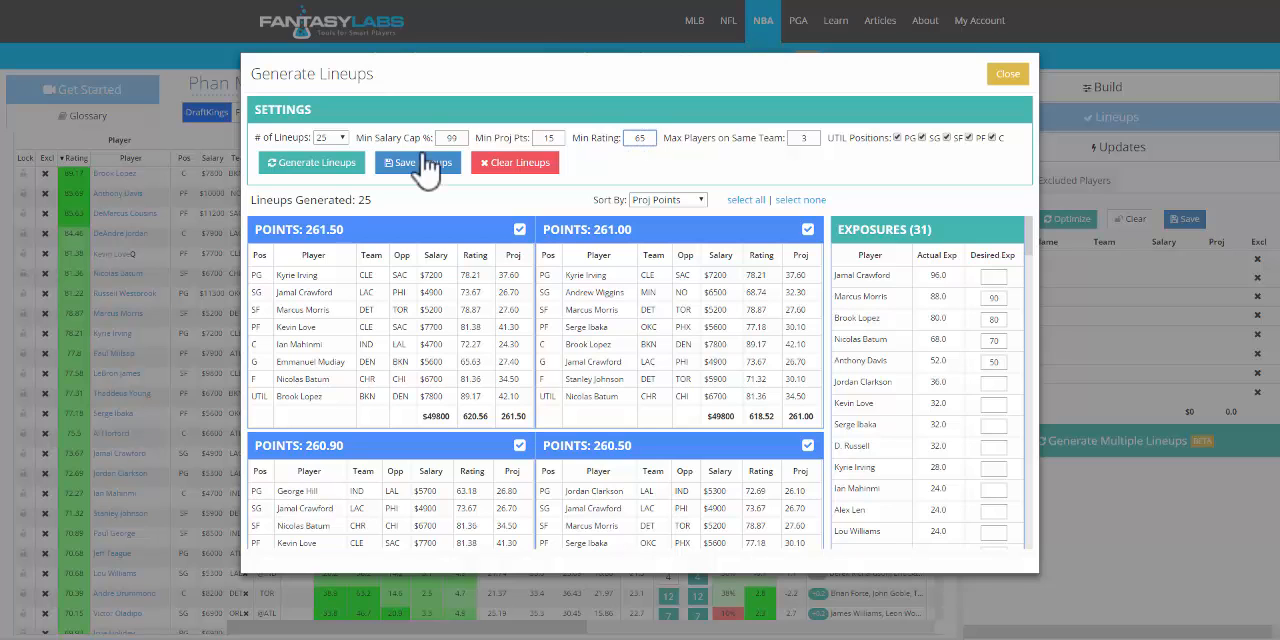
{"action": "left_click", "coordinate": [312, 162]}
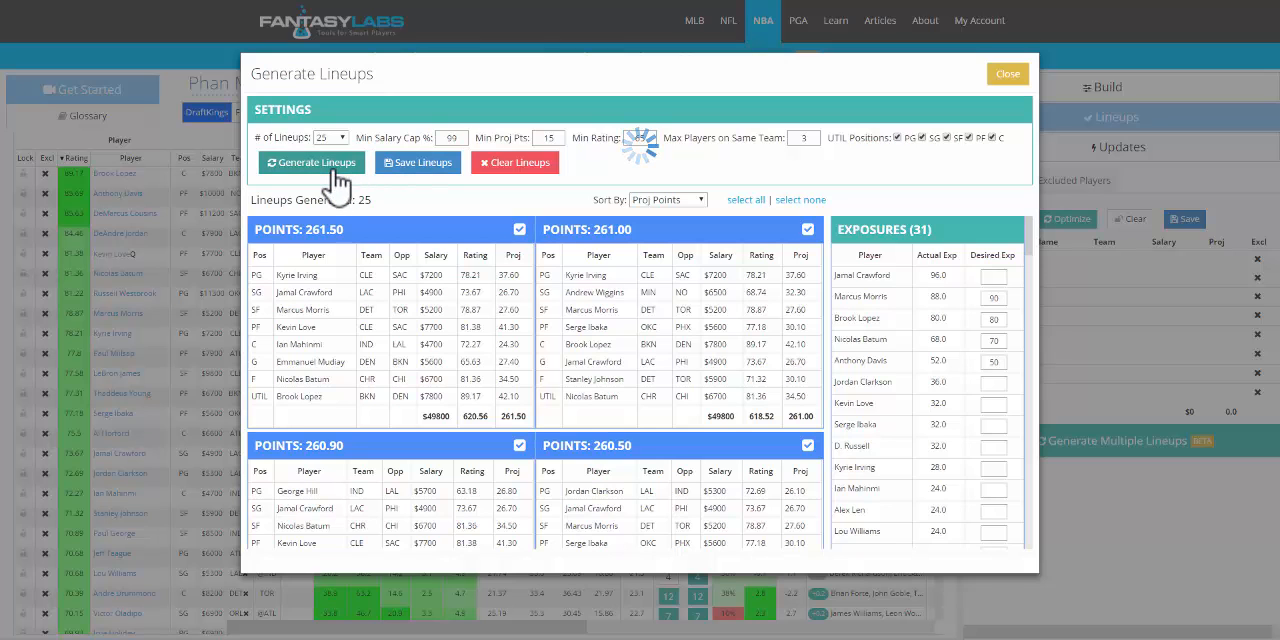
{"action": "left_click", "coordinate": [312, 162]}
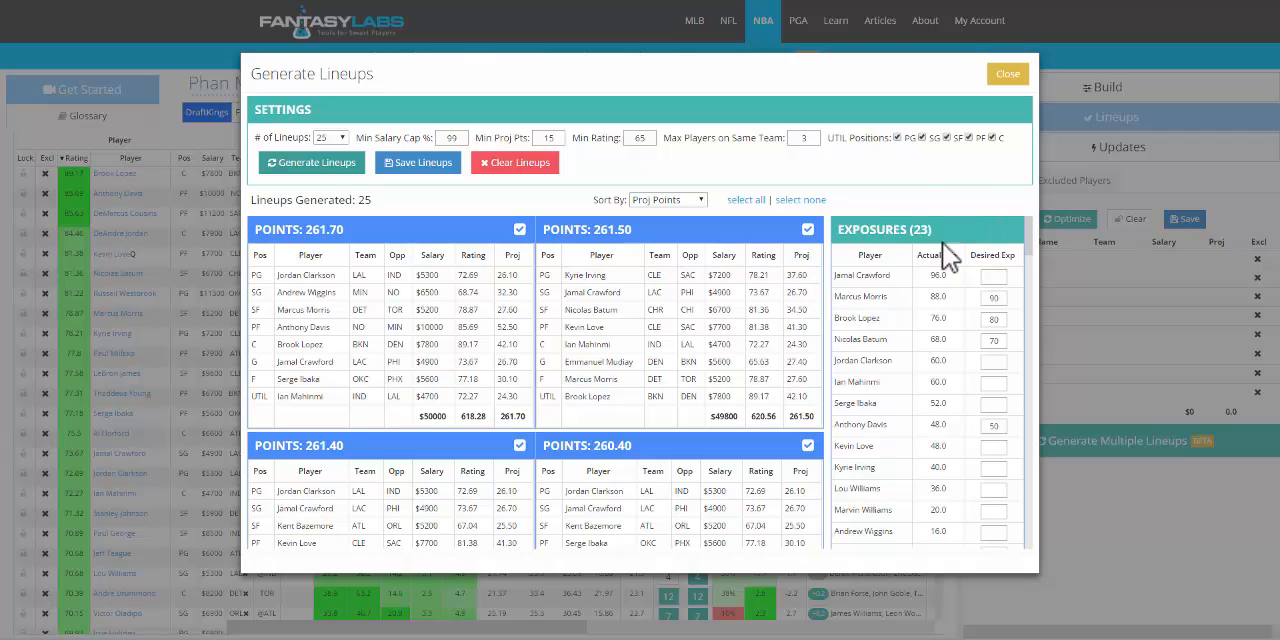
{"action": "mouse_move", "coordinate": [650, 180]}
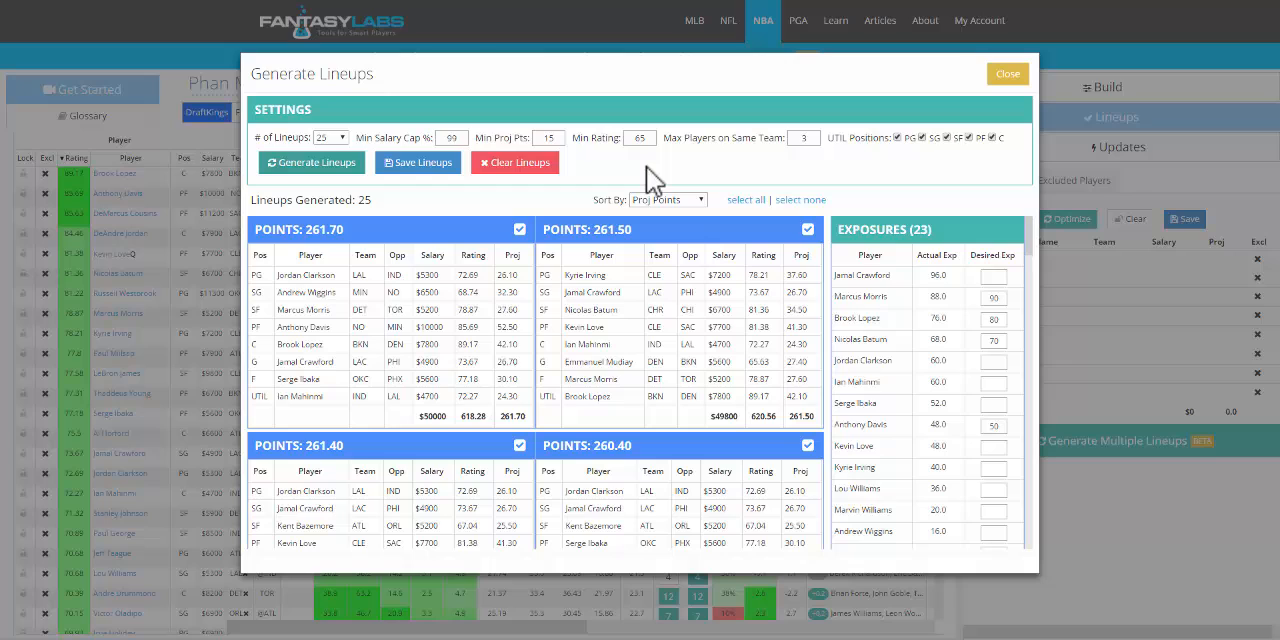
{"action": "mouse_move", "coordinate": [650, 170]}
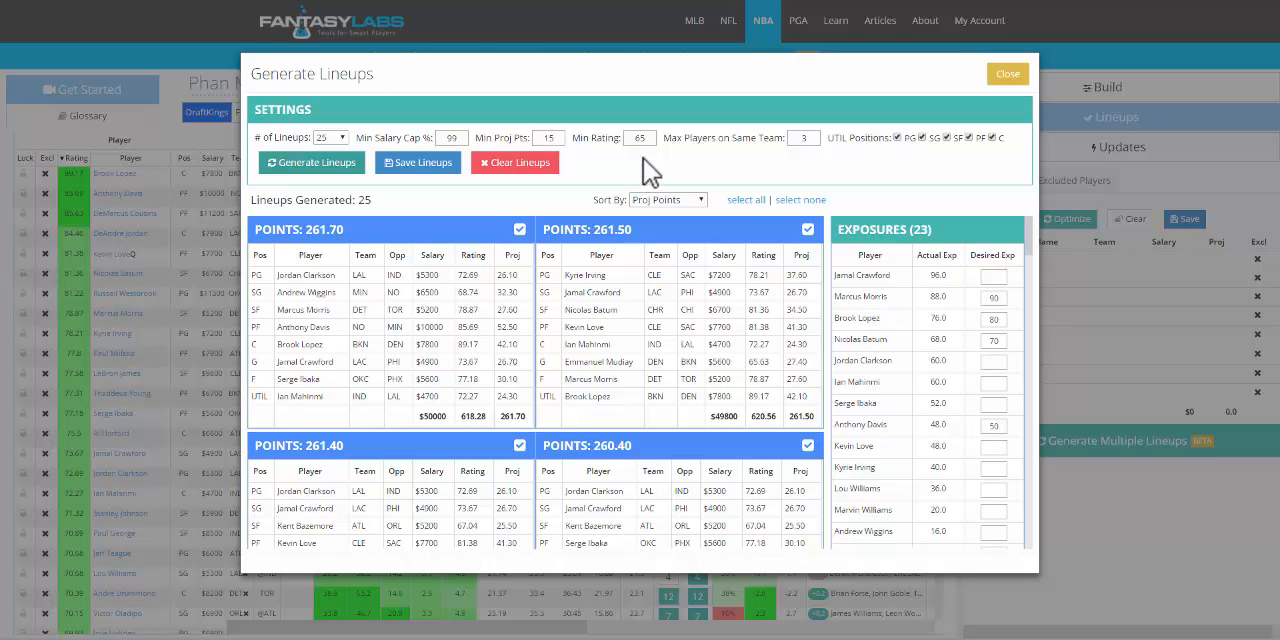
{"action": "mouse_move", "coordinate": [724, 204]}
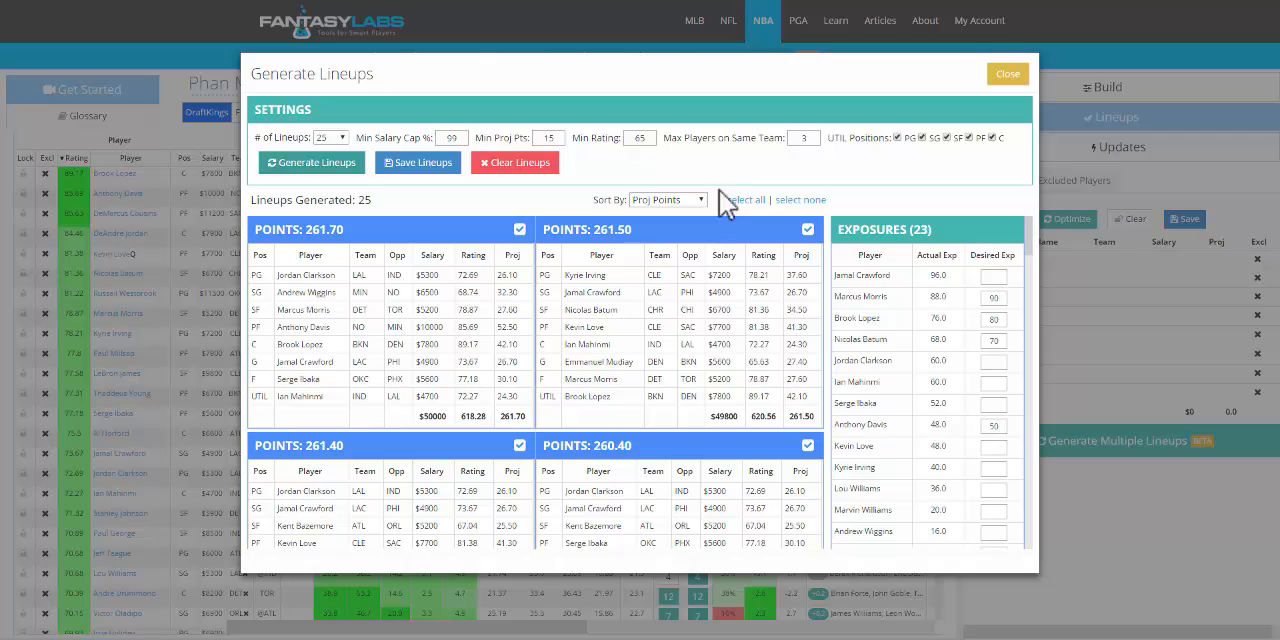
{"action": "mouse_move", "coordinate": [650, 144]}
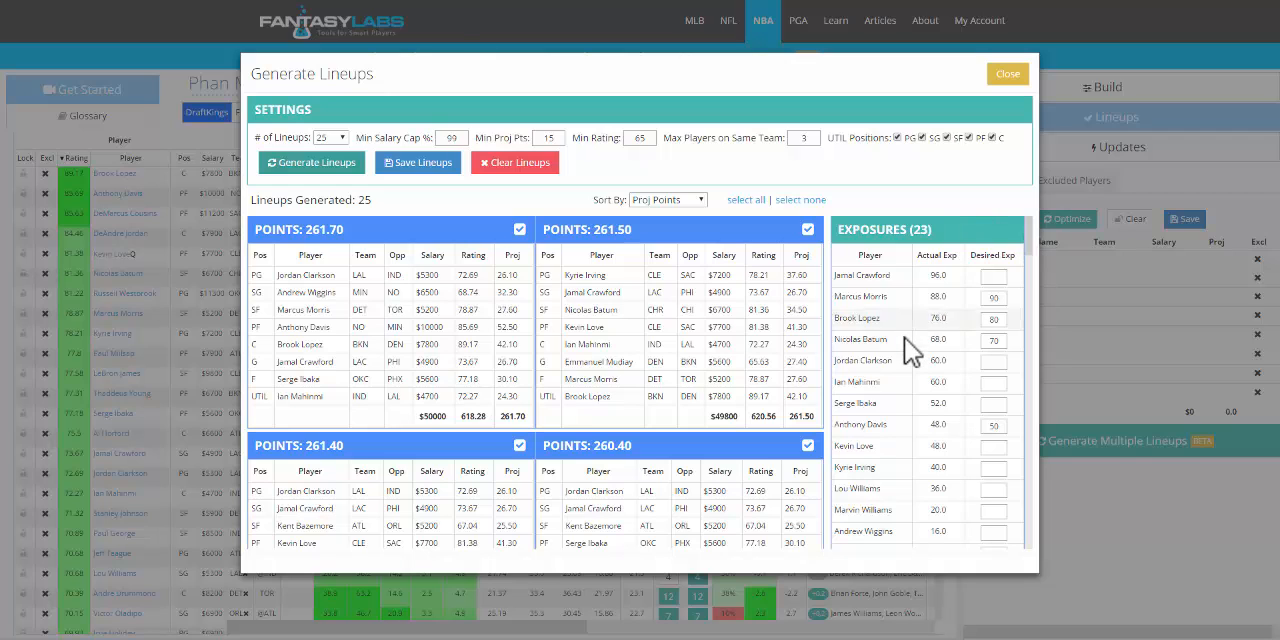
{"action": "mouse_move", "coordinate": [680, 350]}
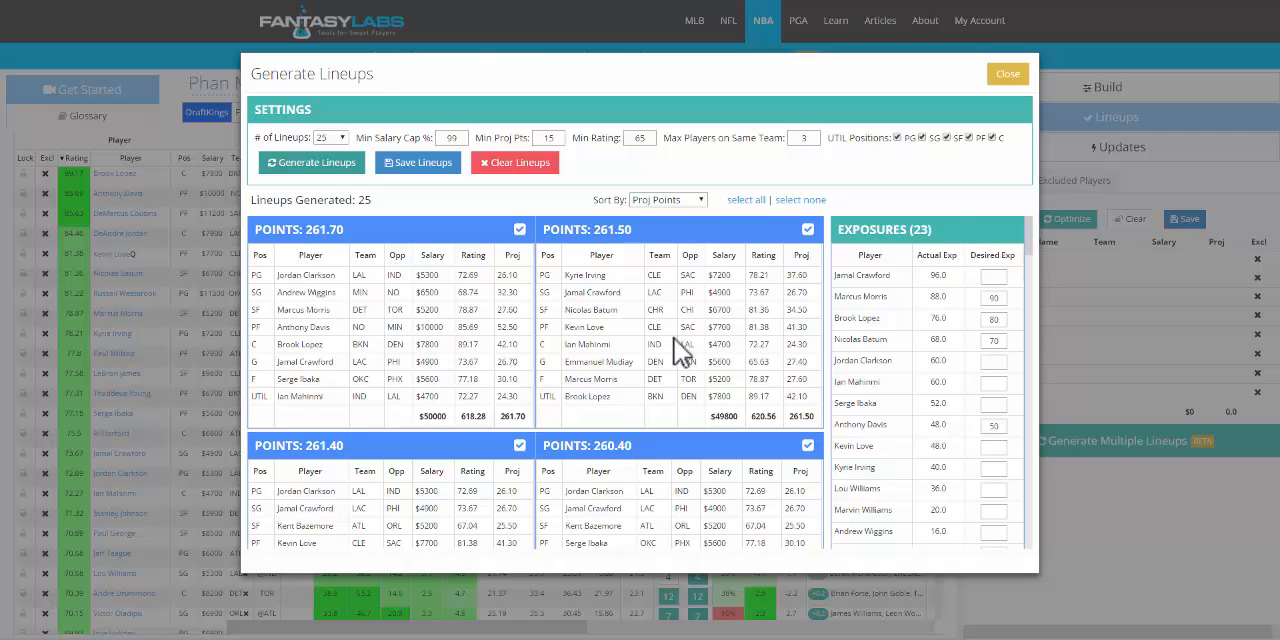
- Rebuild the 25 lineups at minimum rating 70, then start another build at 80
{"action": "left_click", "coordinate": [640, 136]}
{"action": "type", "text": "70"}
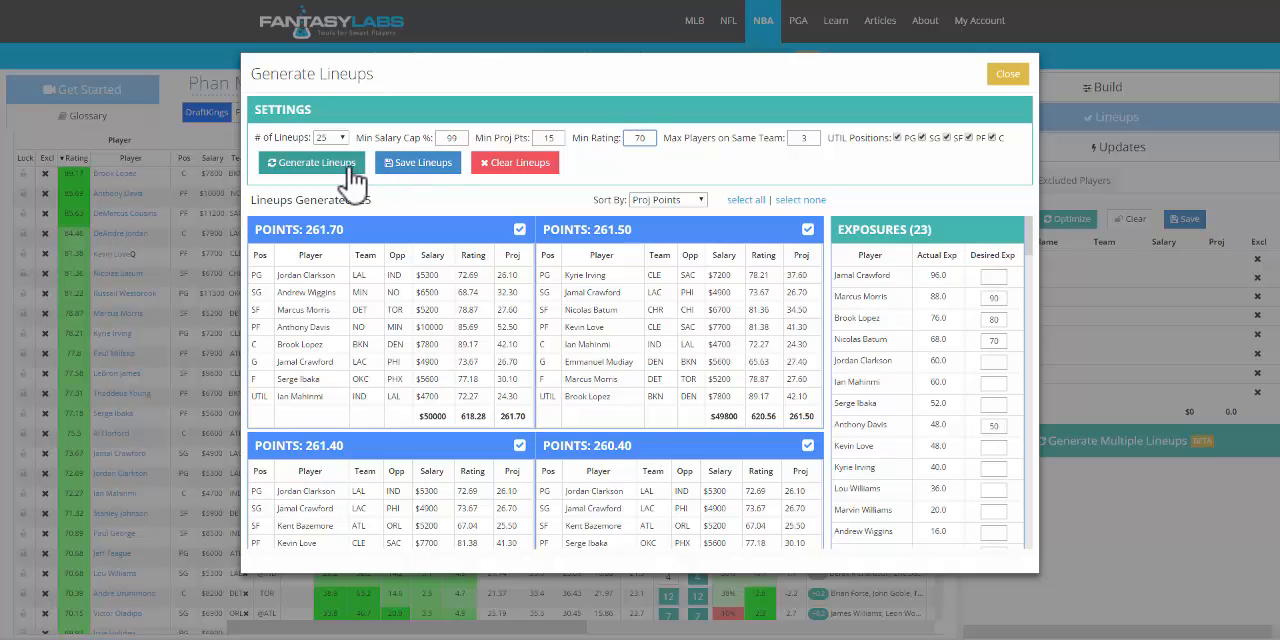
{"action": "left_click", "coordinate": [312, 162]}
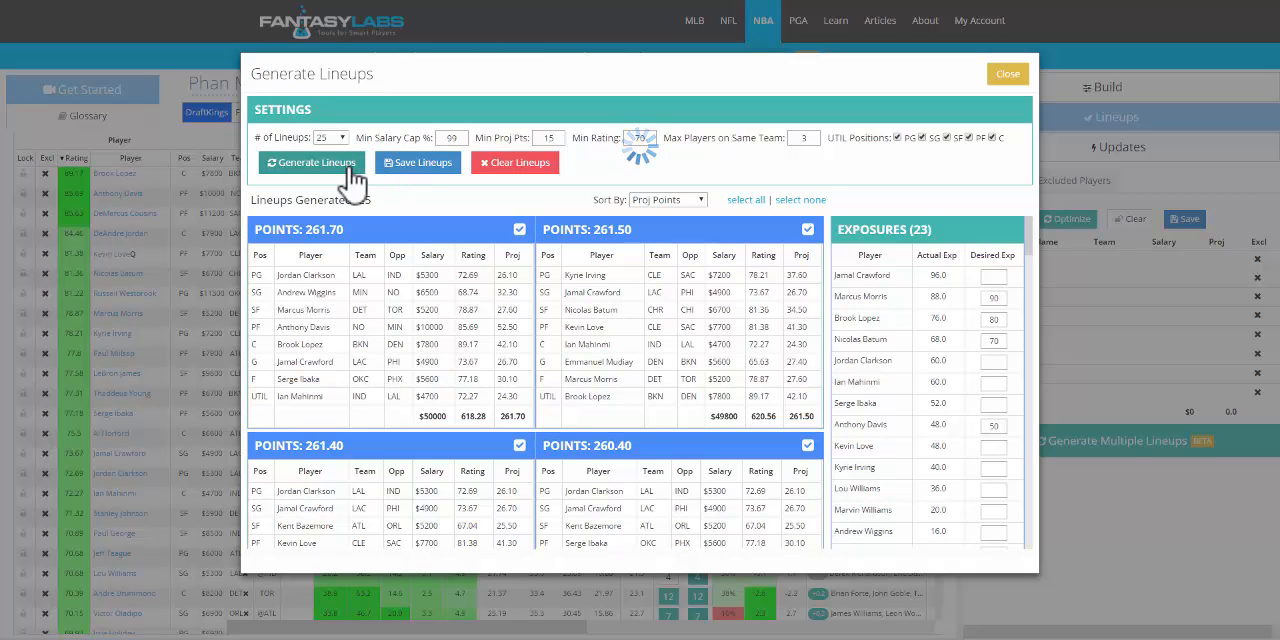
{"action": "left_click", "coordinate": [312, 162]}
{"action": "type", "text": "80"}
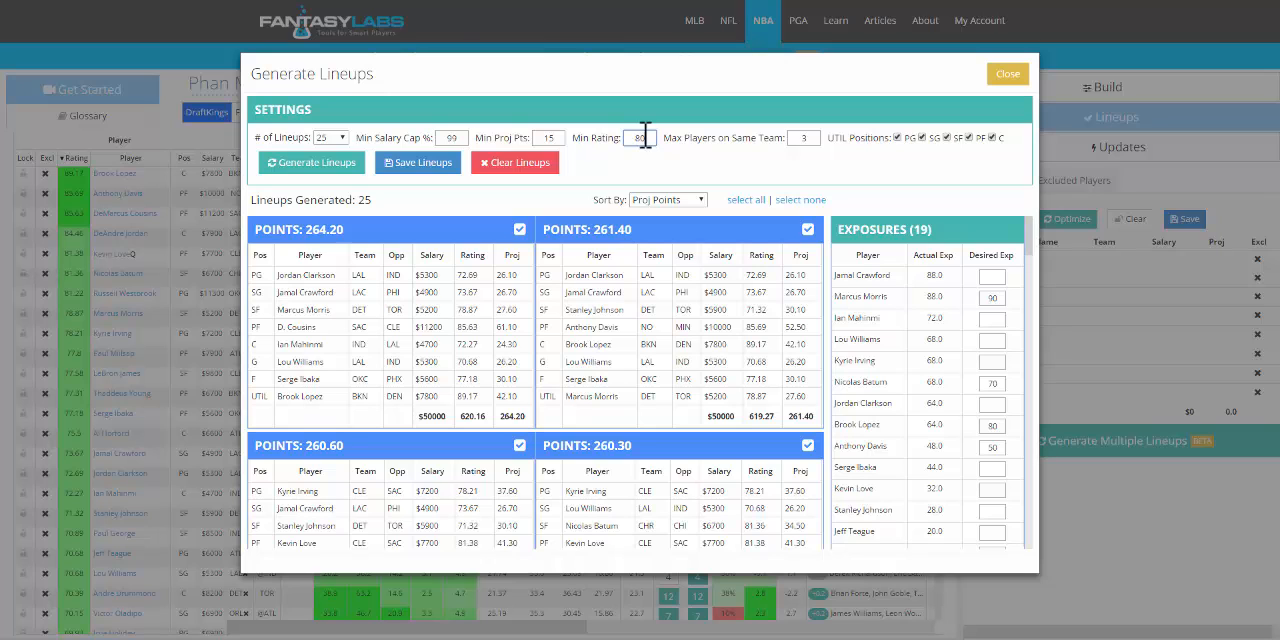
{"action": "left_click", "coordinate": [312, 162]}
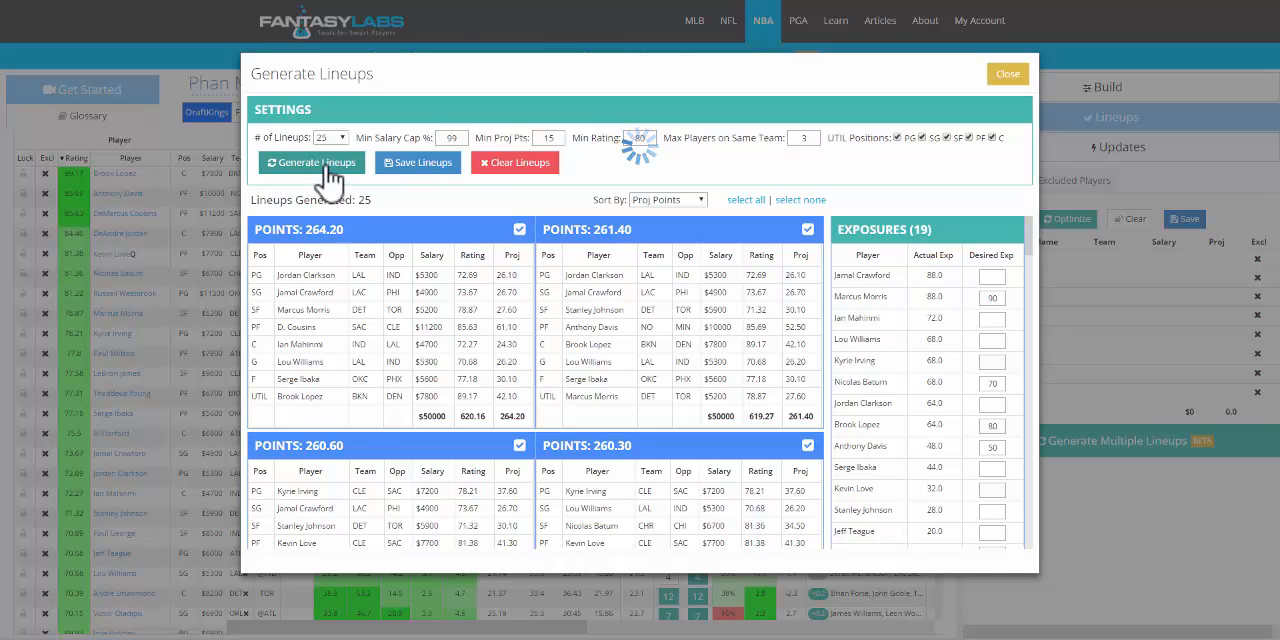
- Return the minimum rating to 70 after 80 fails and regenerate the 25 lineups
{"action": "left_click", "coordinate": [312, 162]}
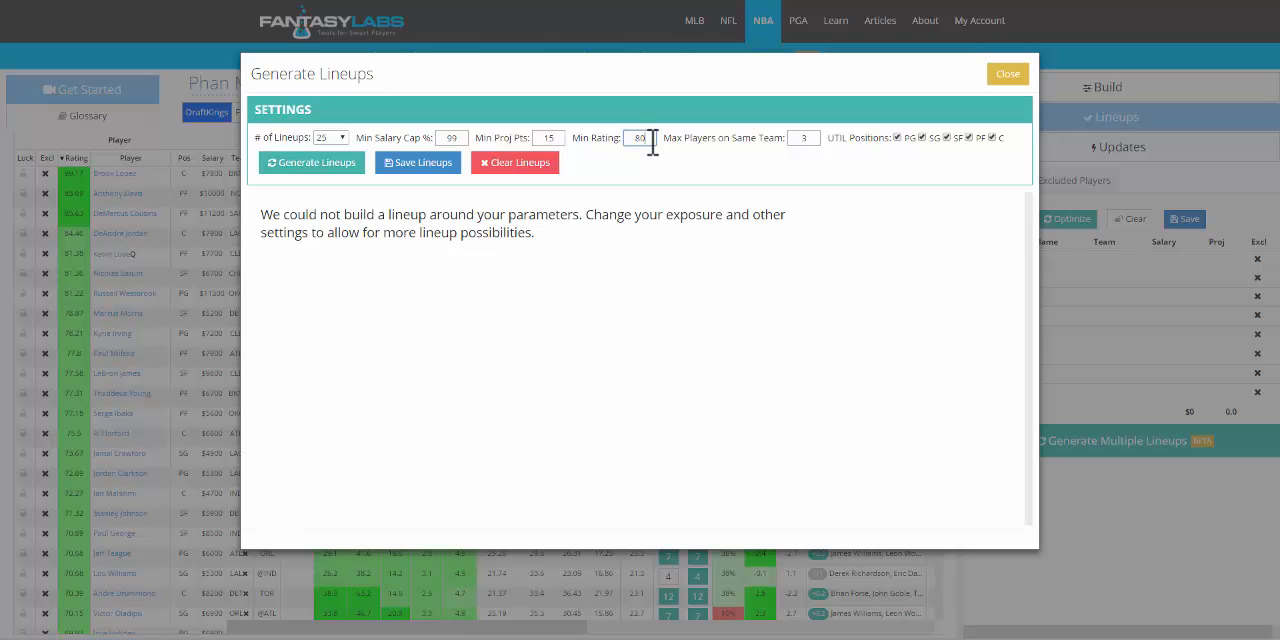
{"action": "type", "text": "70"}
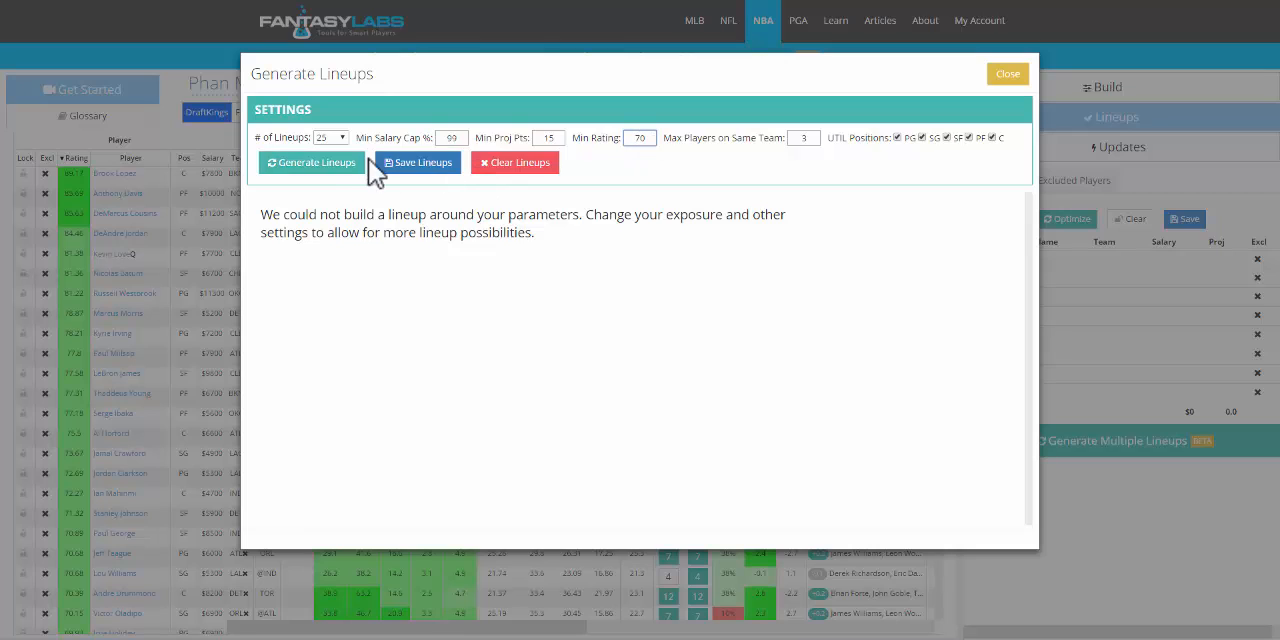
{"action": "left_click", "coordinate": [312, 162]}
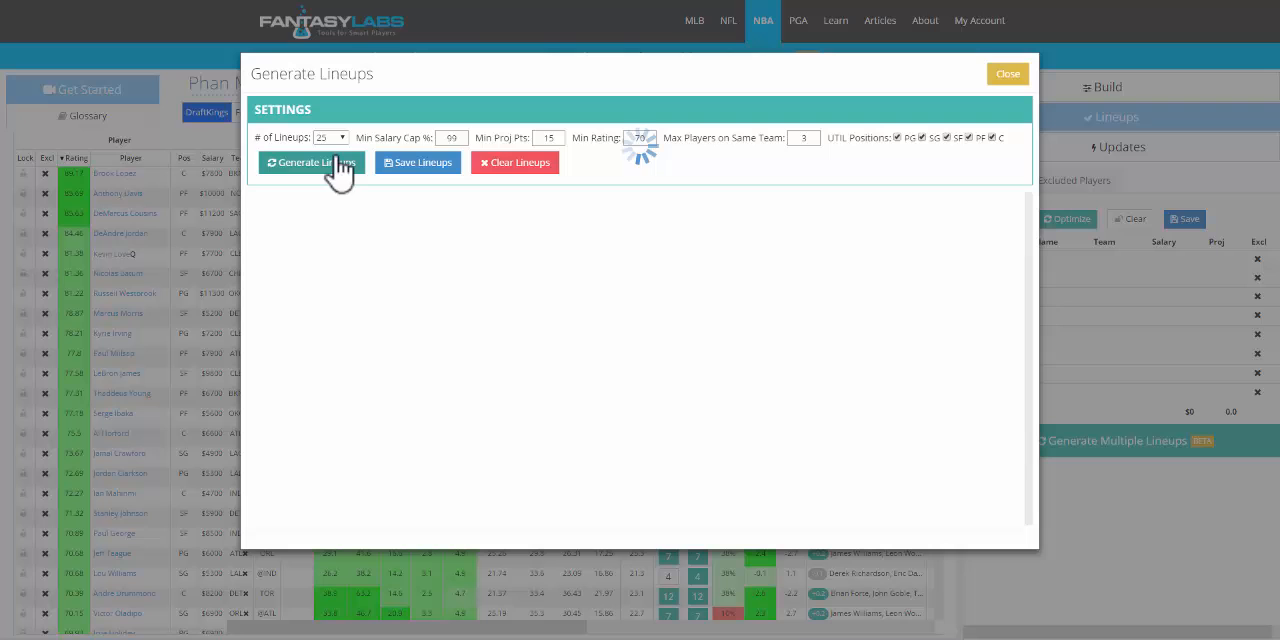
{"action": "left_click", "coordinate": [312, 162]}
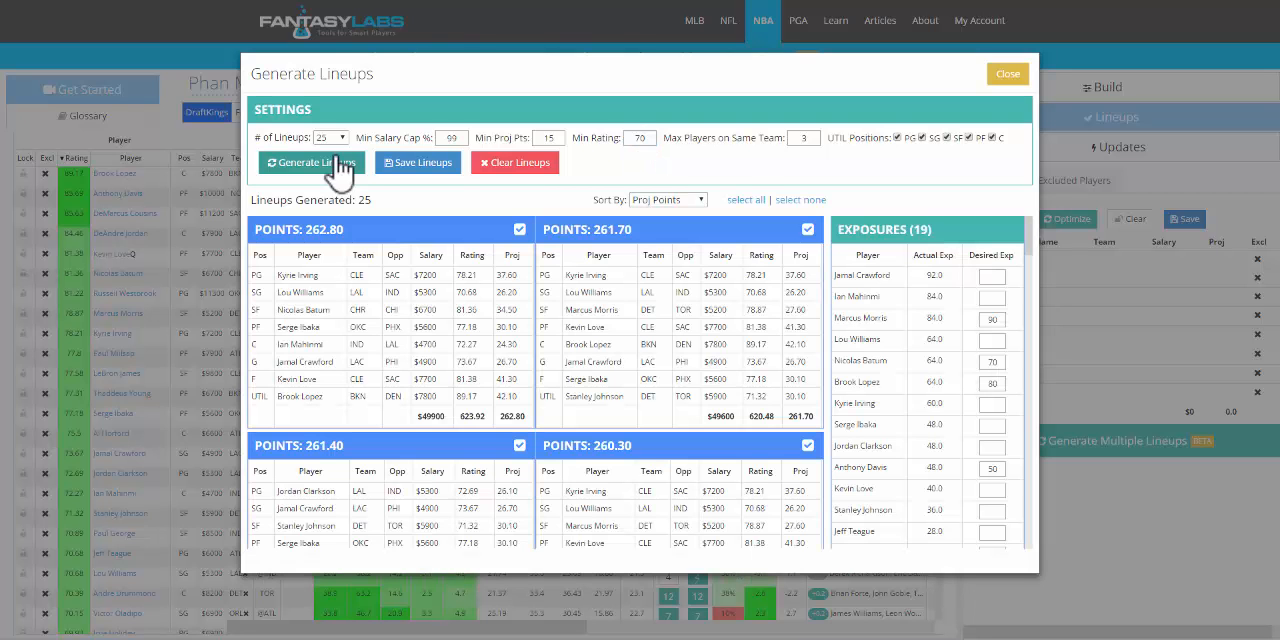
{"action": "mouse_move", "coordinate": [1040, 270]}
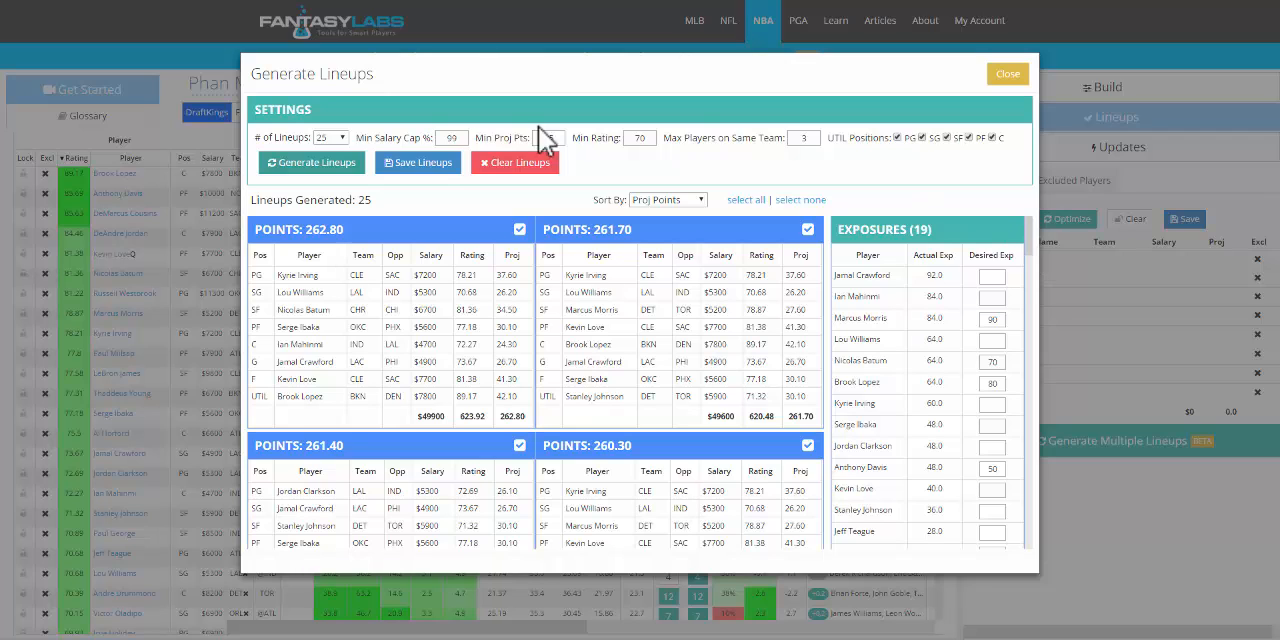
- Enter new desired exposure values (15, 90, 4) for players in the Exposures list
{"action": "type", "text": "15"}
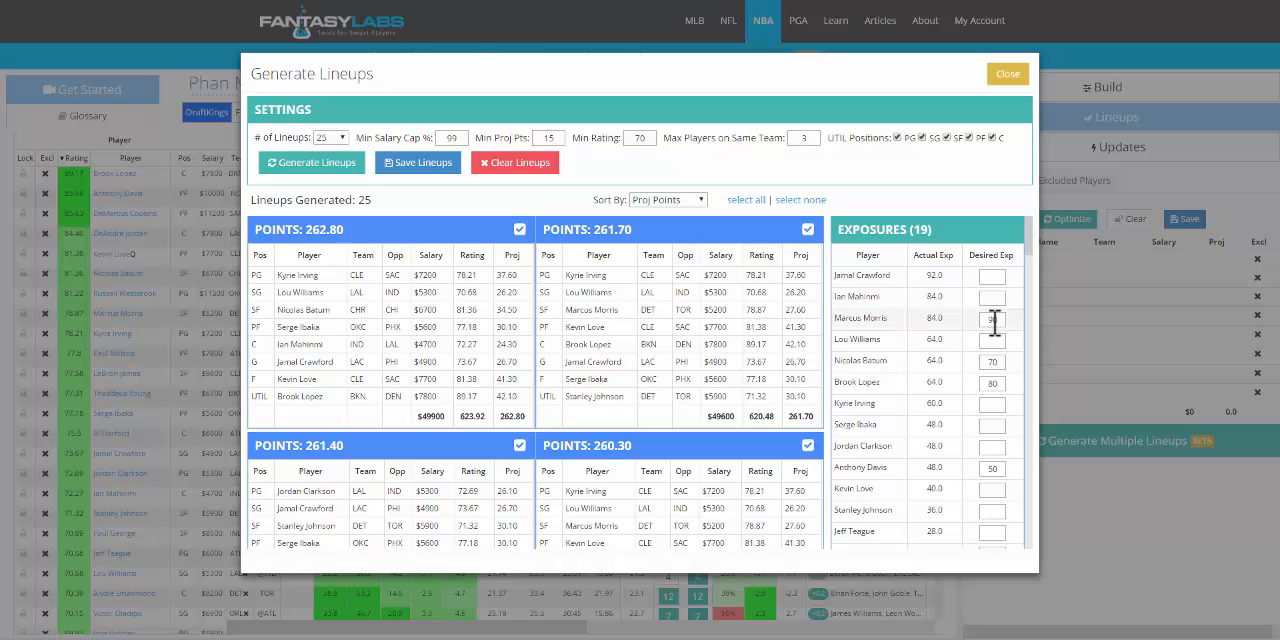
{"action": "type", "text": "90"}
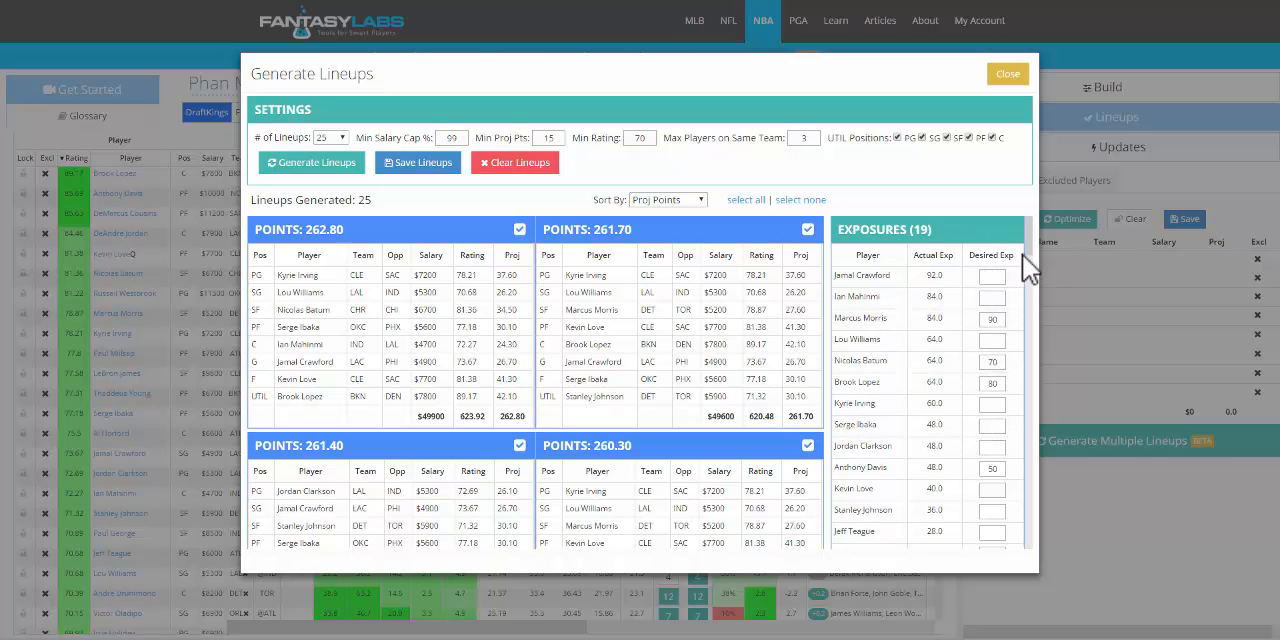
{"action": "mouse_move", "coordinate": [1008, 72]}
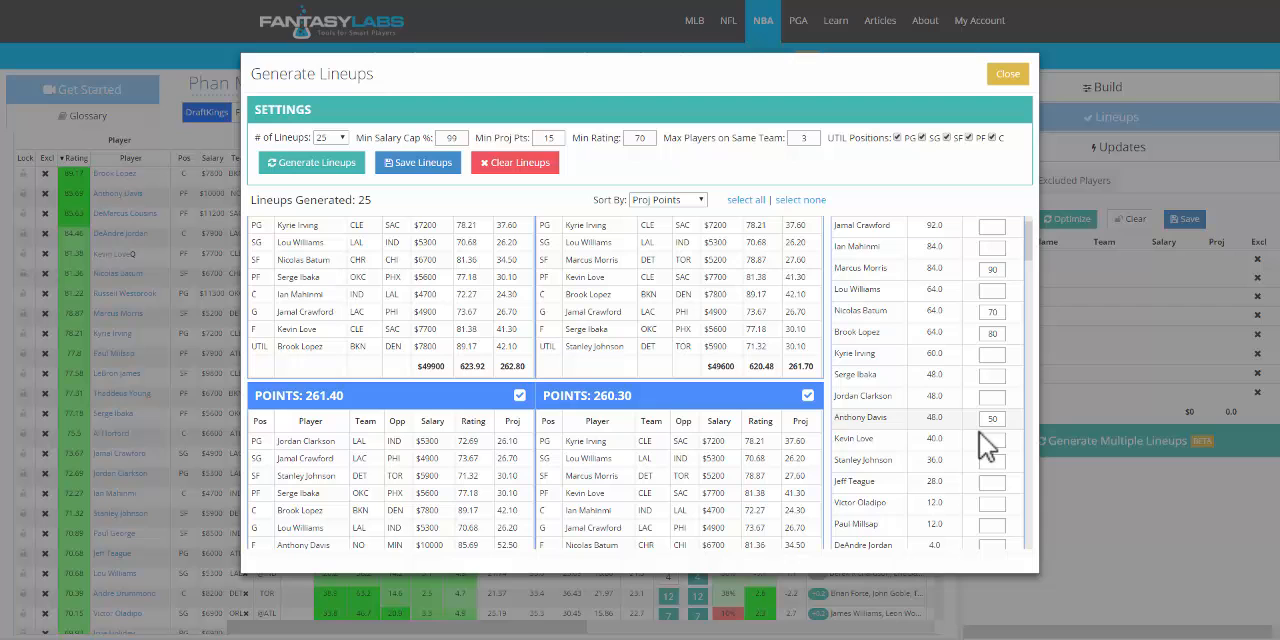
{"action": "scroll", "scroll_direction": "down", "scroll_amount": 3}
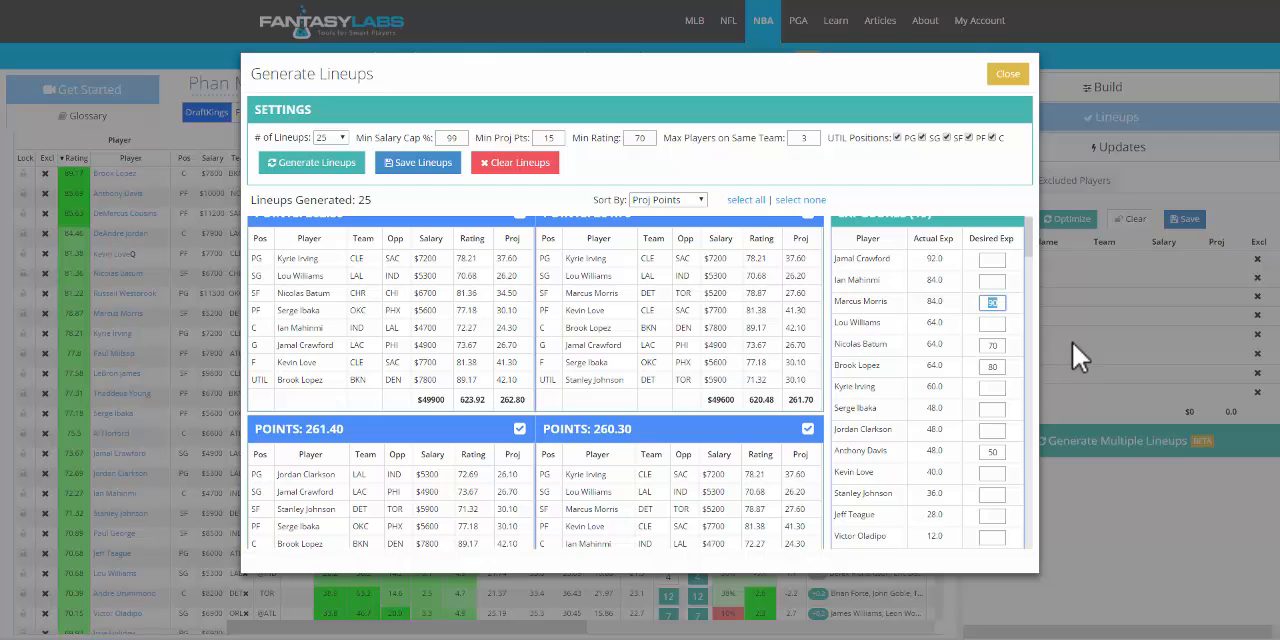
{"action": "type", "text": "4"}
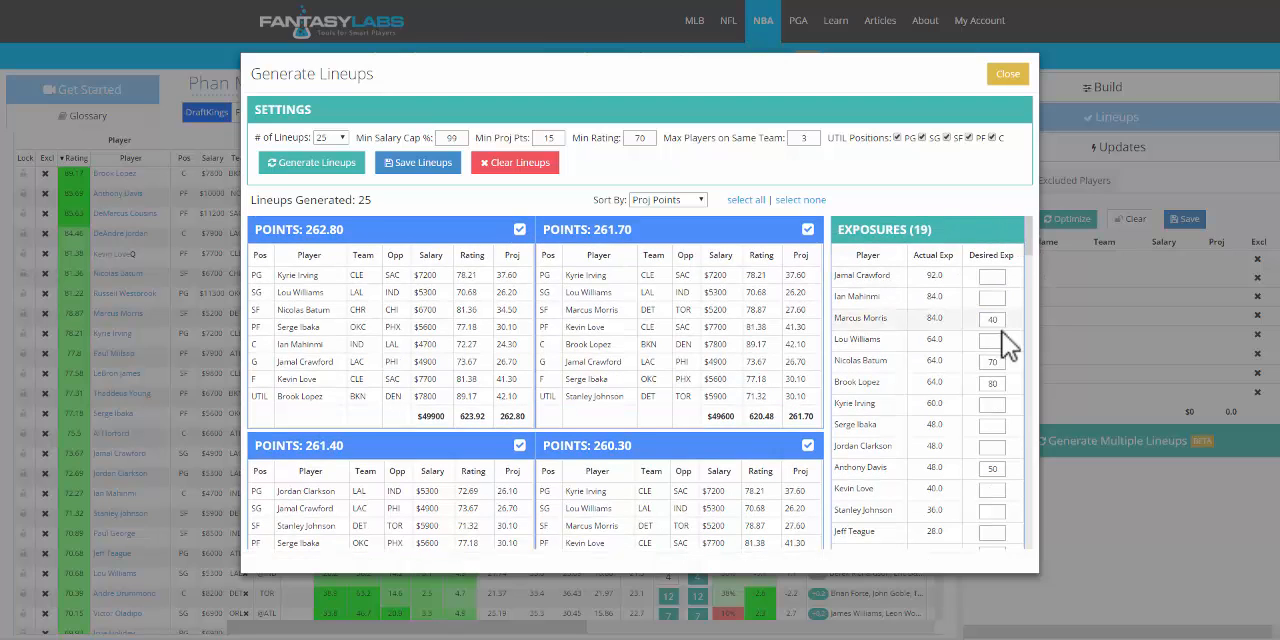
- Regenerate the 25 lineups applying the edited desired exposures, now across 17 players
{"action": "left_click", "coordinate": [312, 162]}
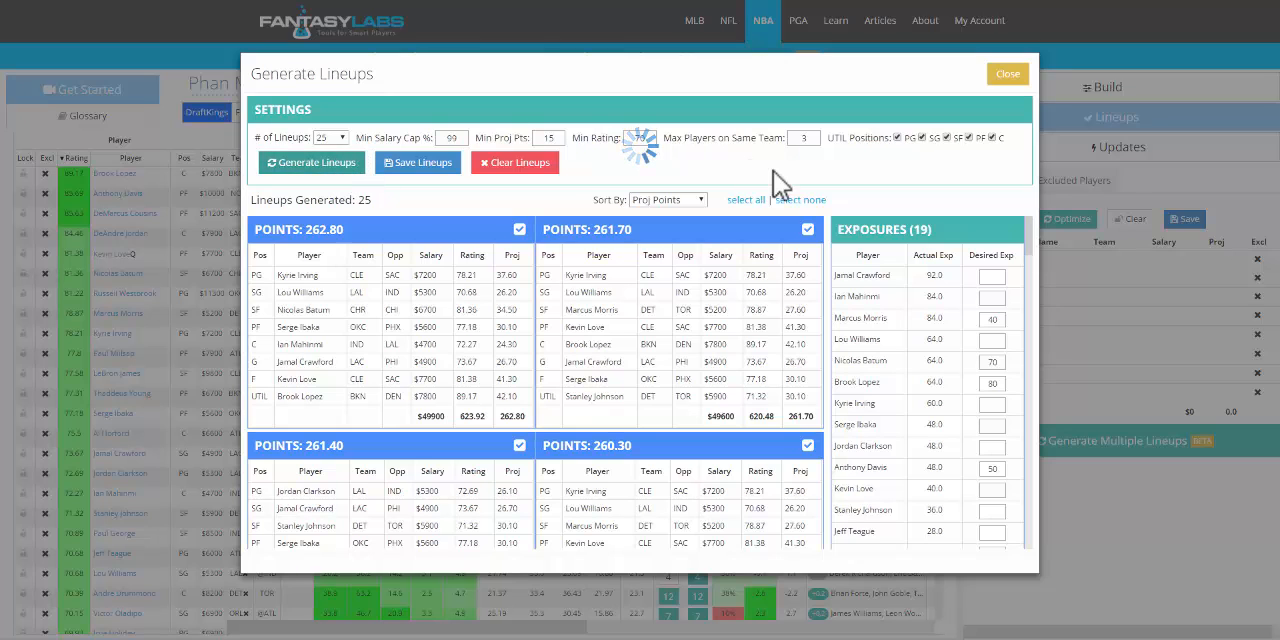
{"action": "left_click", "coordinate": [312, 162]}
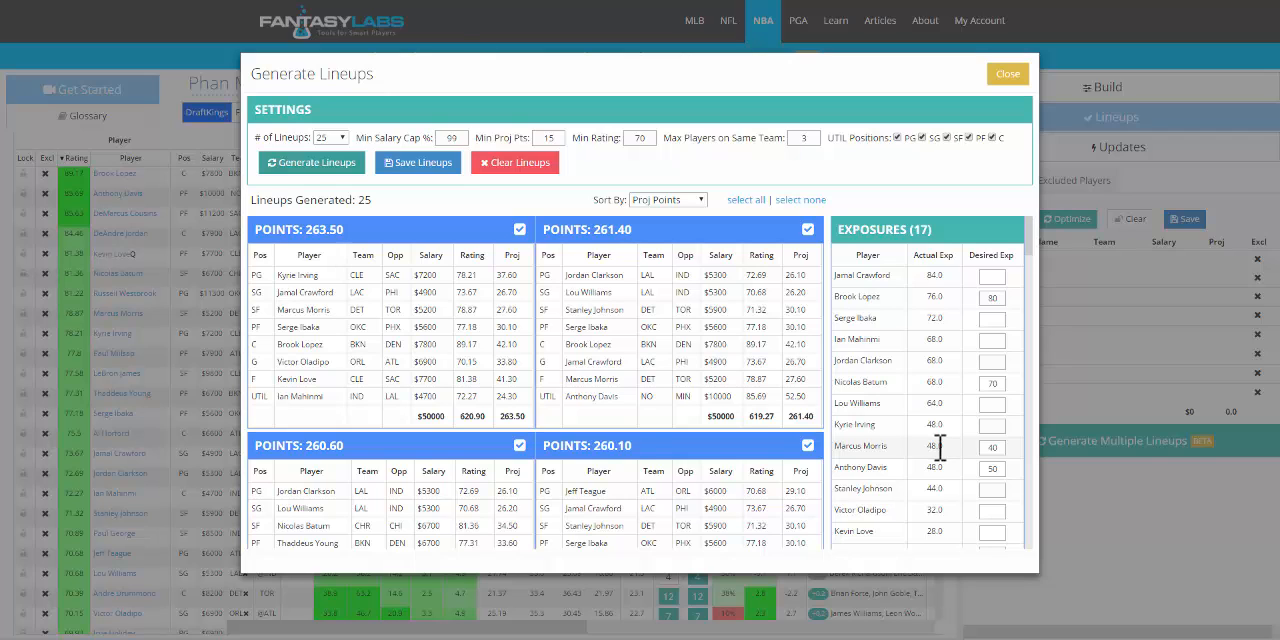
{"action": "mouse_move", "coordinate": [918, 190]}
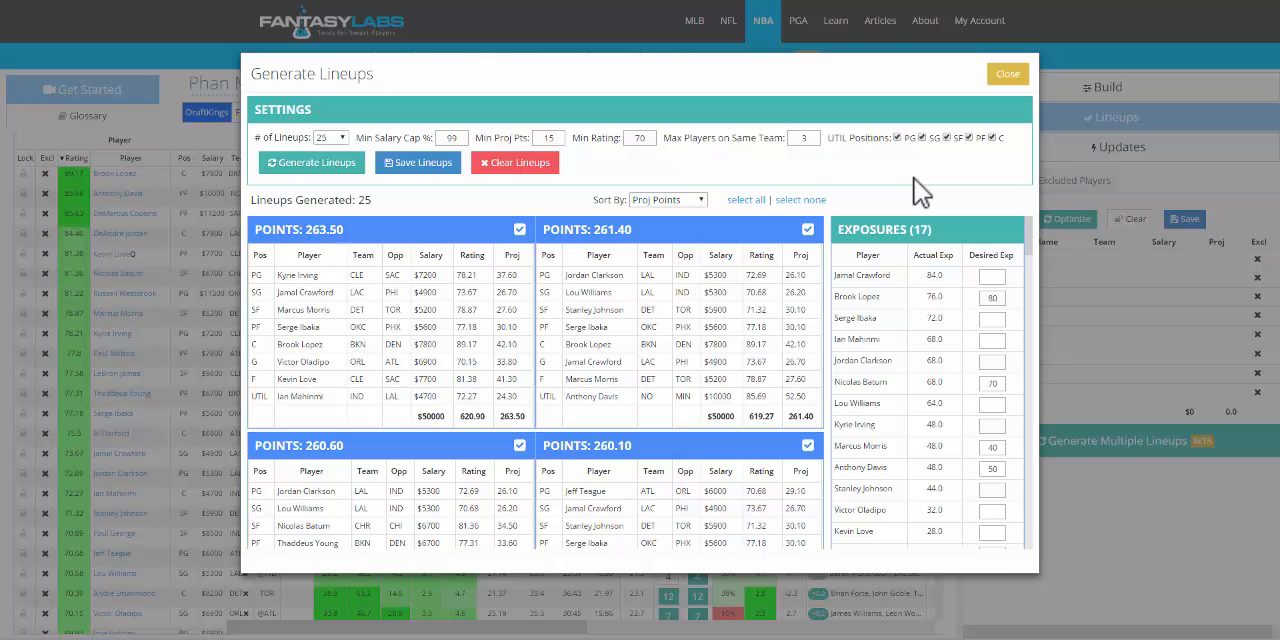